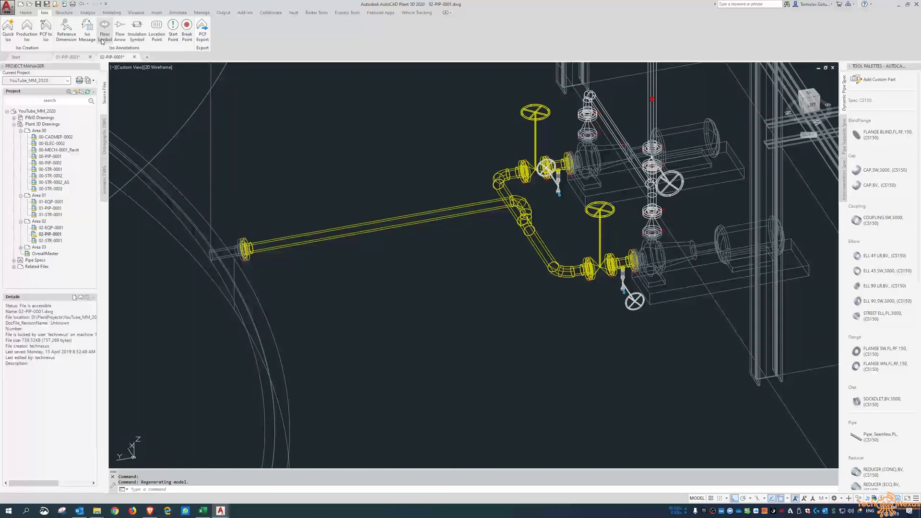
mouse_move(120, 27)
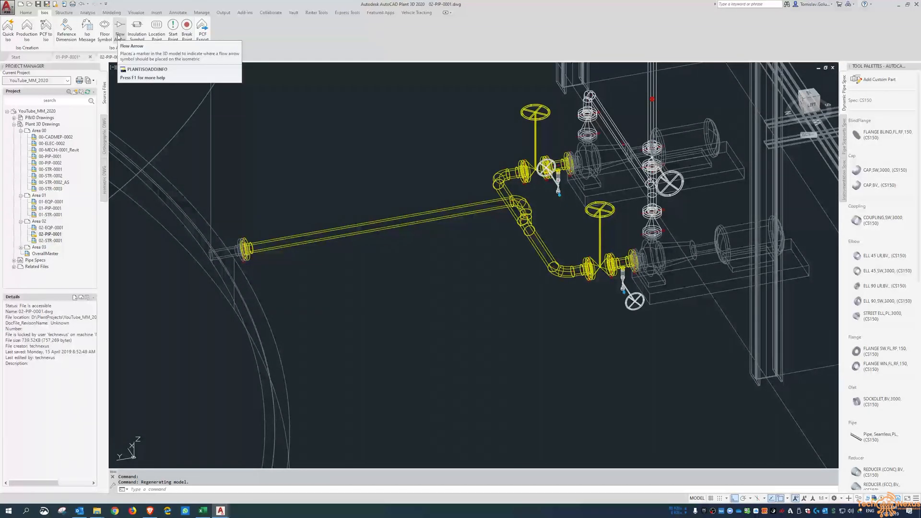
mouse_move(136, 26)
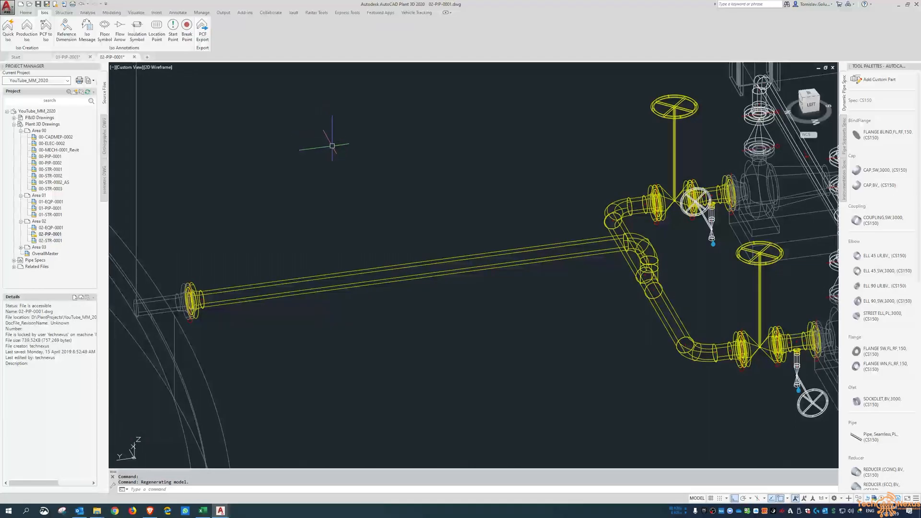
mouse_move(341, 239)
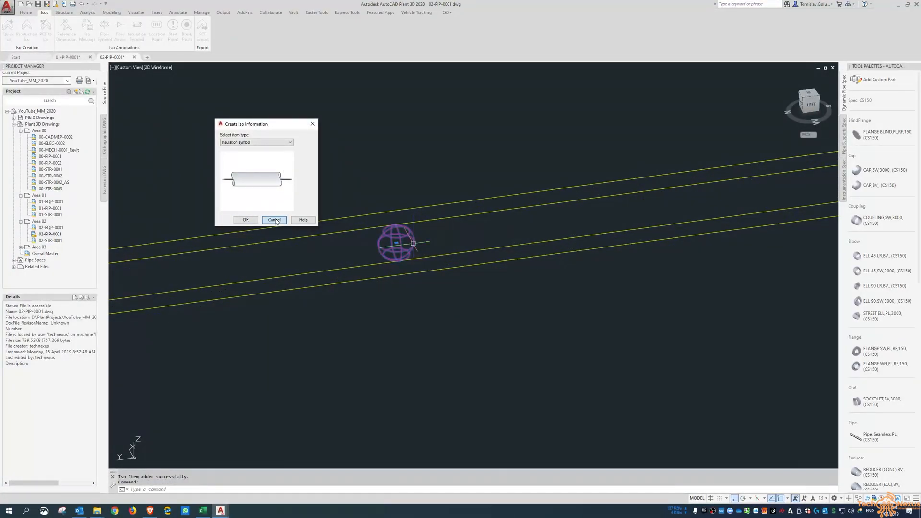
Dismiss the item type choice, keeping the insulation symbol on line 1008's pipe
left_click(274, 219)
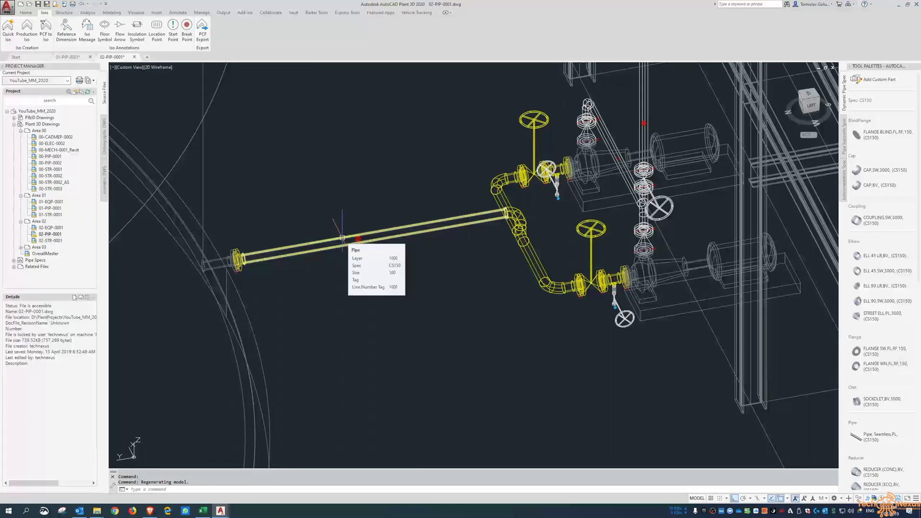
Create a line 1008 production isometric using the Final_A2 iso style
left_click(27, 28)
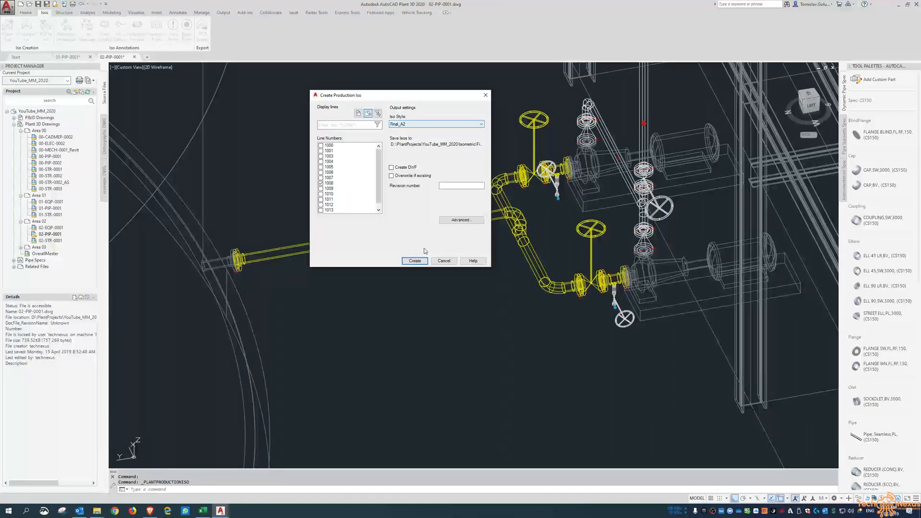
left_click(414, 260)
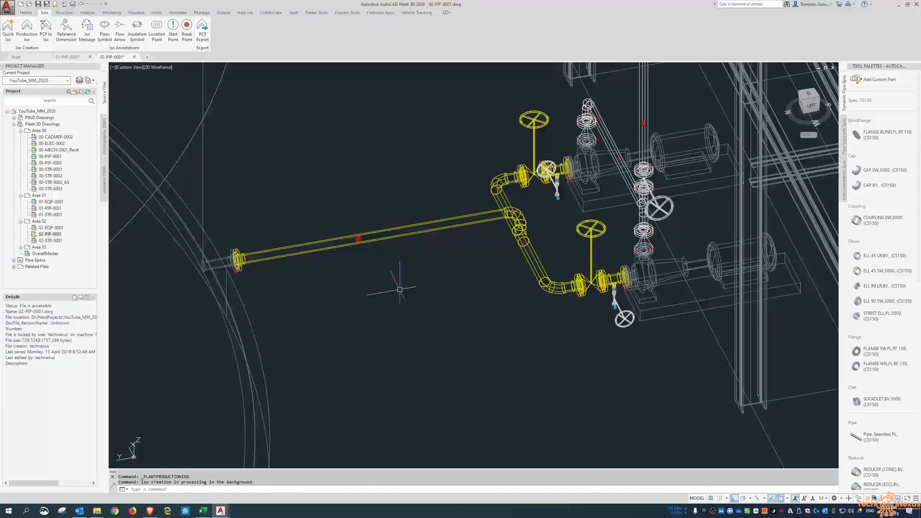
mouse_move(424, 269)
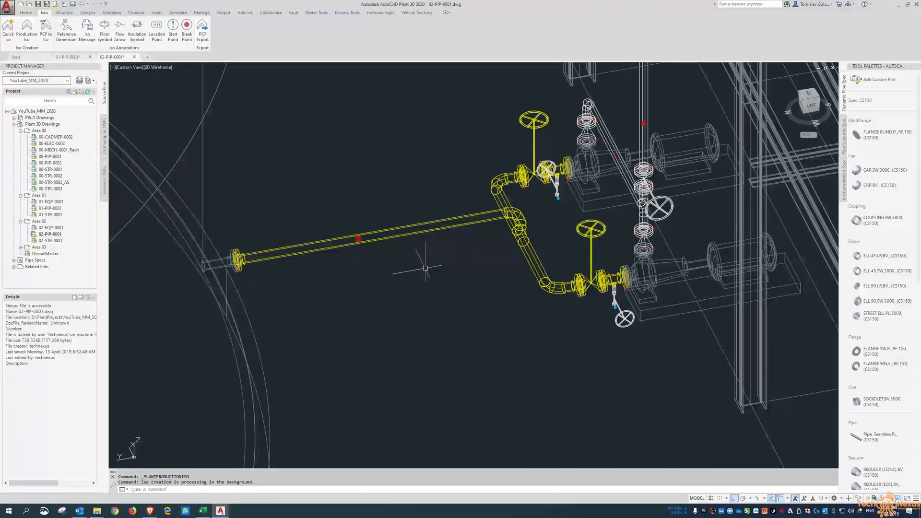
mouse_move(404, 249)
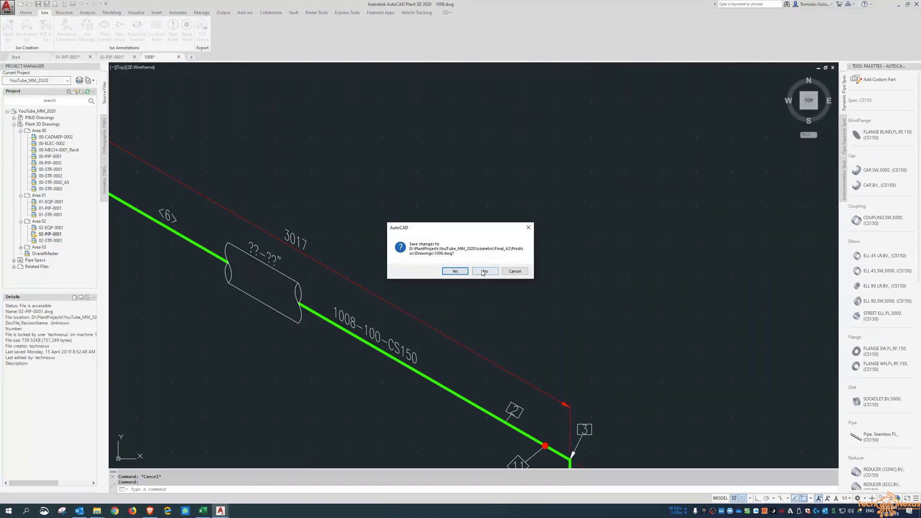
Close the 1008 isometric drawing without saving changes
left_click(484, 272)
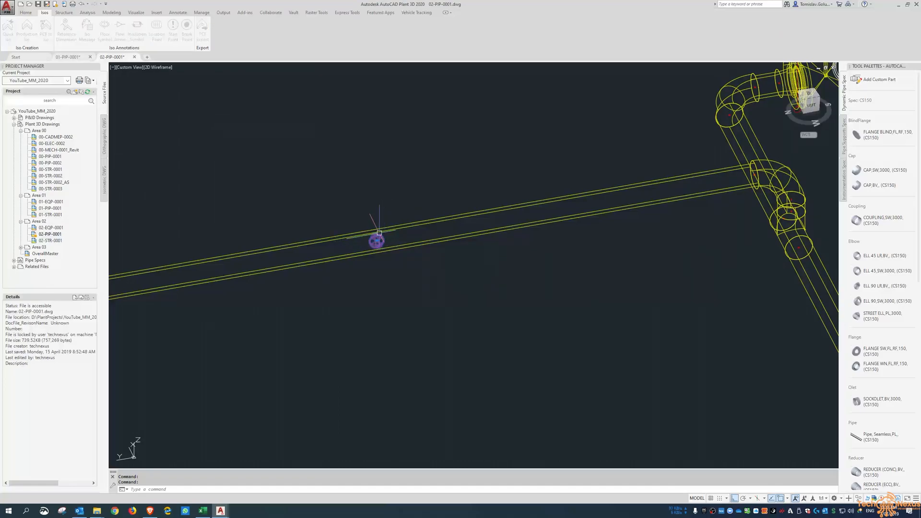
right_click(378, 241)
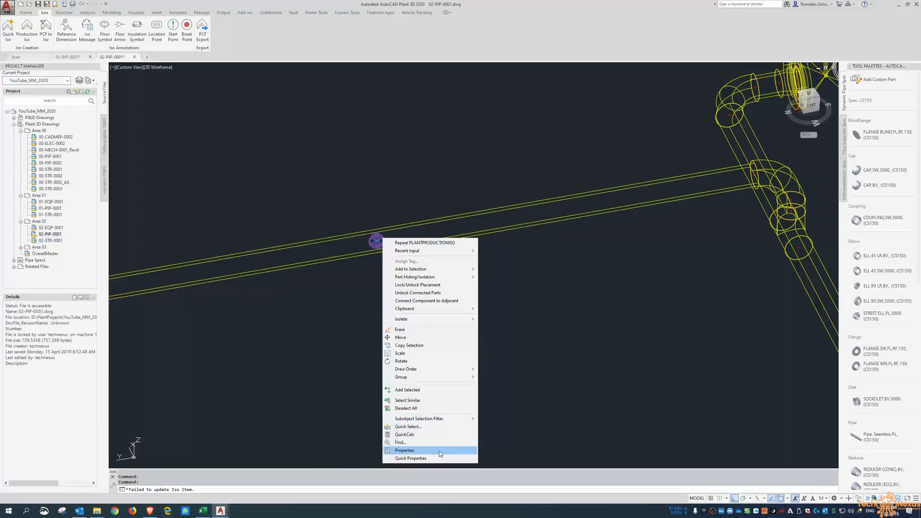
left_click(405, 450)
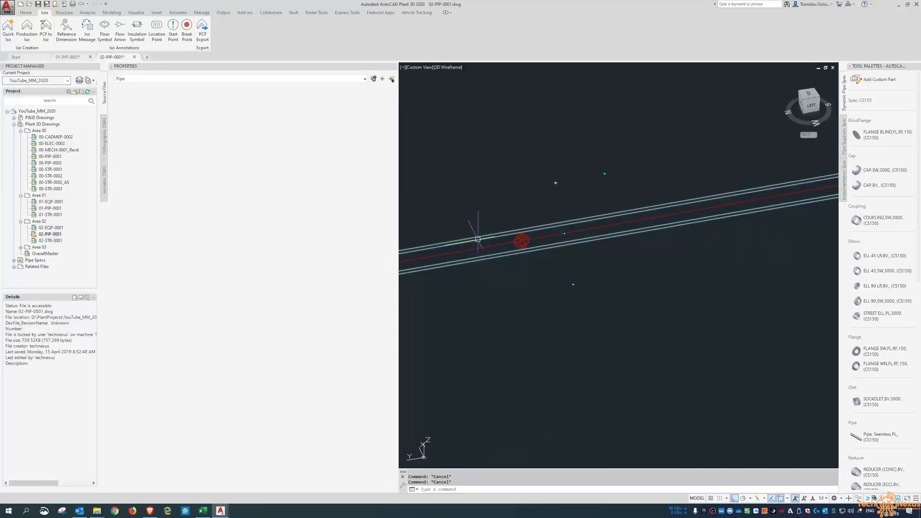
left_click(520, 239)
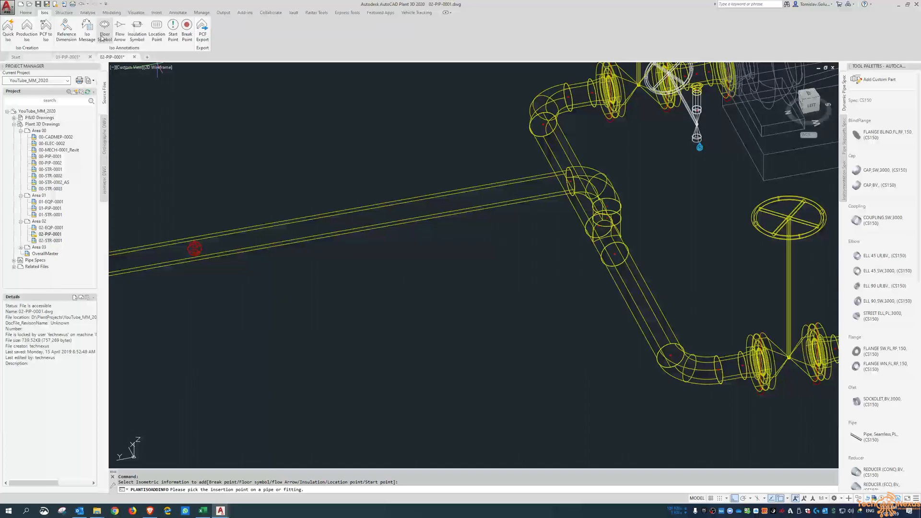
Place a location point iso marker on line 1008's straight pipe and review its properties
left_click(411, 210)
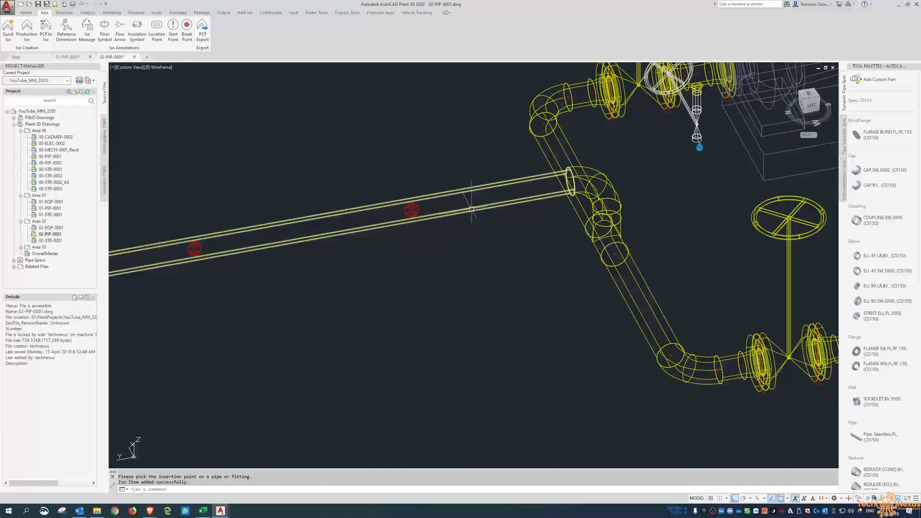
left_click(411, 209)
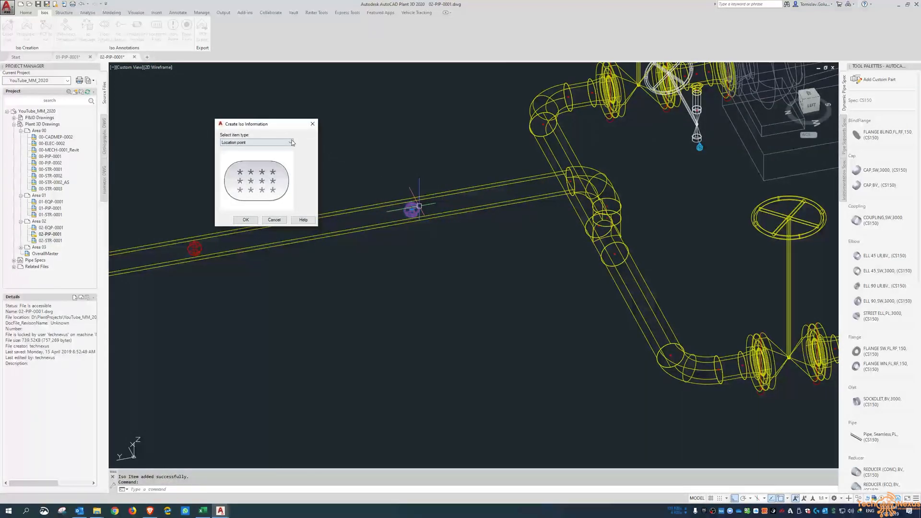
right_click(412, 209)
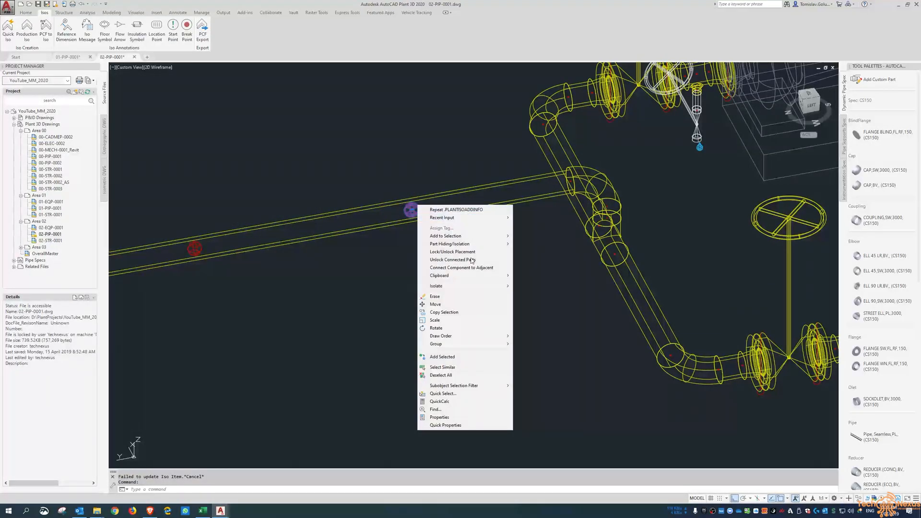
left_click(439, 417)
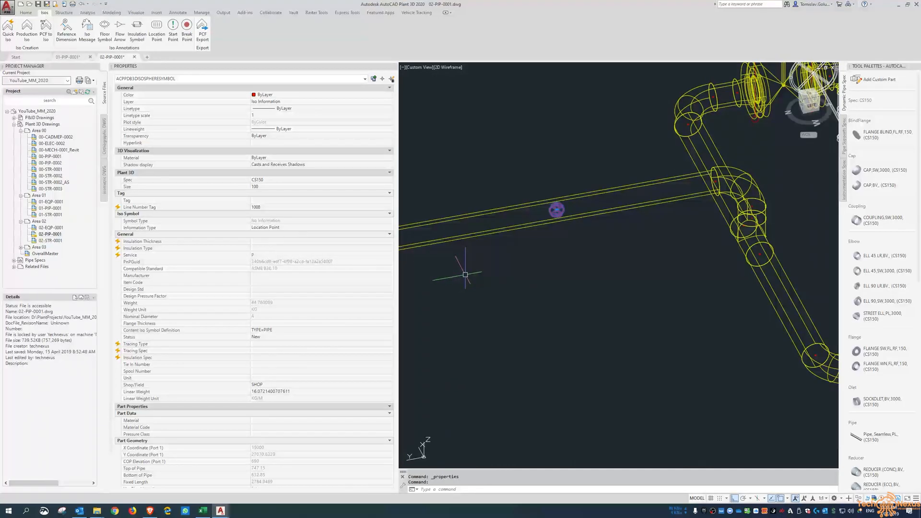
key("Escape")
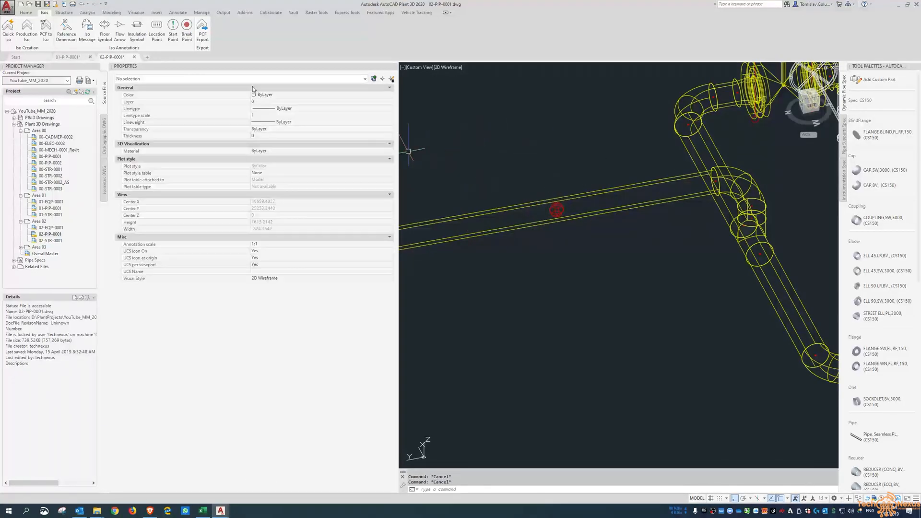
Generate a production isometric for line number 1008 with the Final_A2 style
left_click(26, 26)
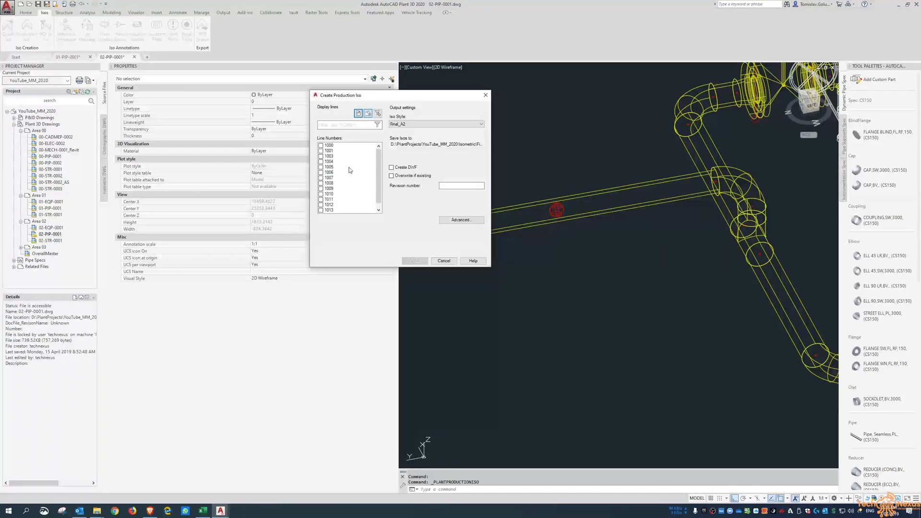
left_click(321, 183)
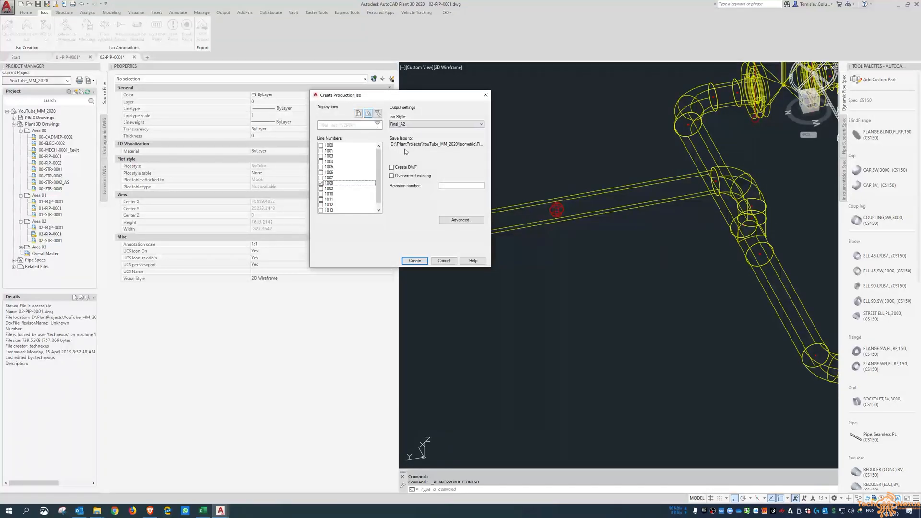
left_click(414, 260)
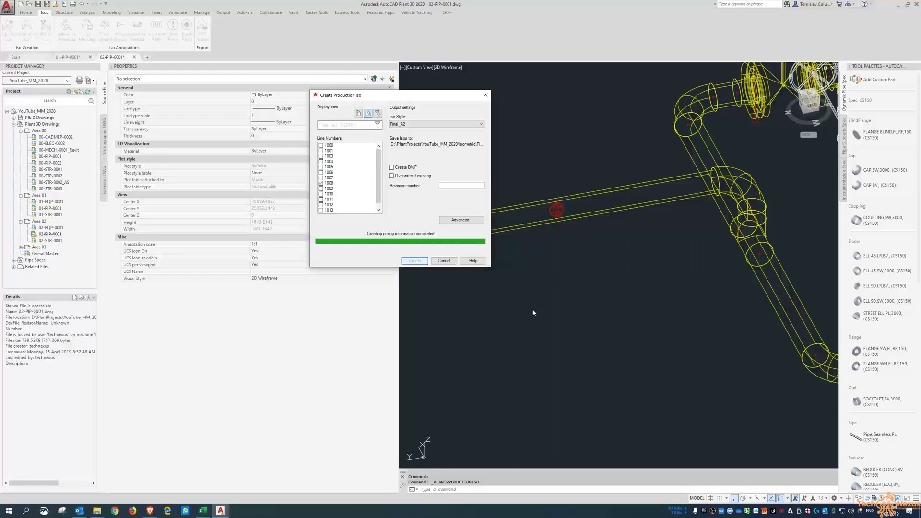
left_click(414, 261)
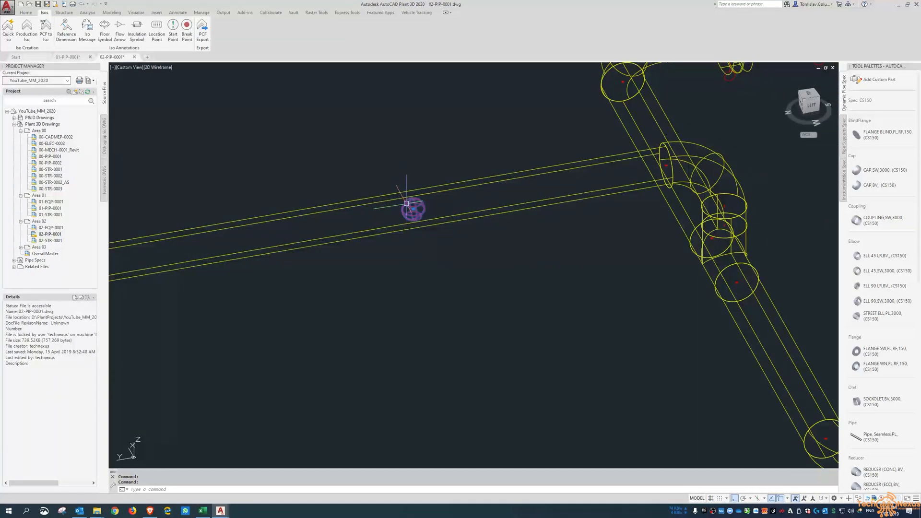
left_click(156, 25)
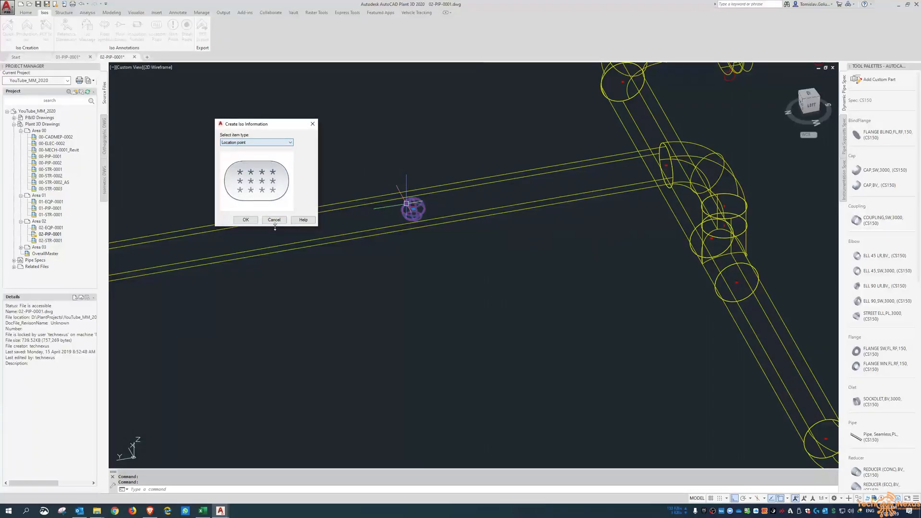
left_click(273, 220)
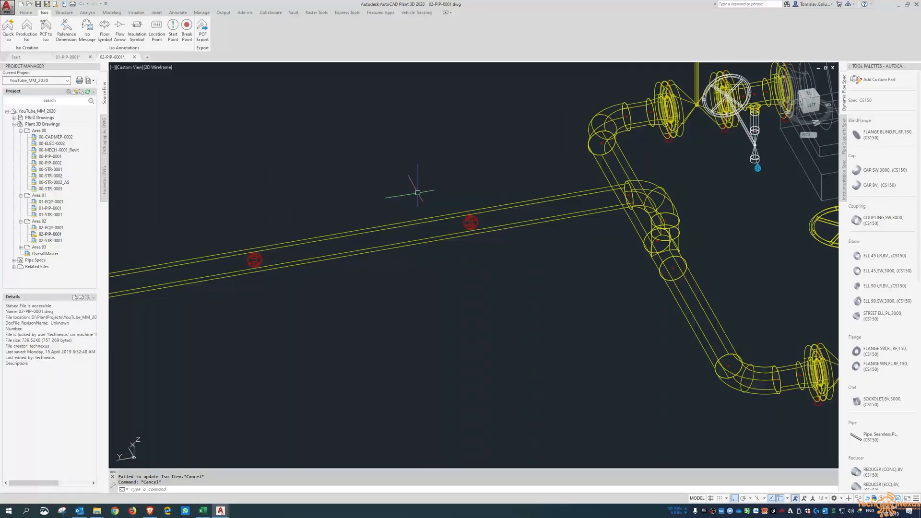
mouse_move(87, 25)
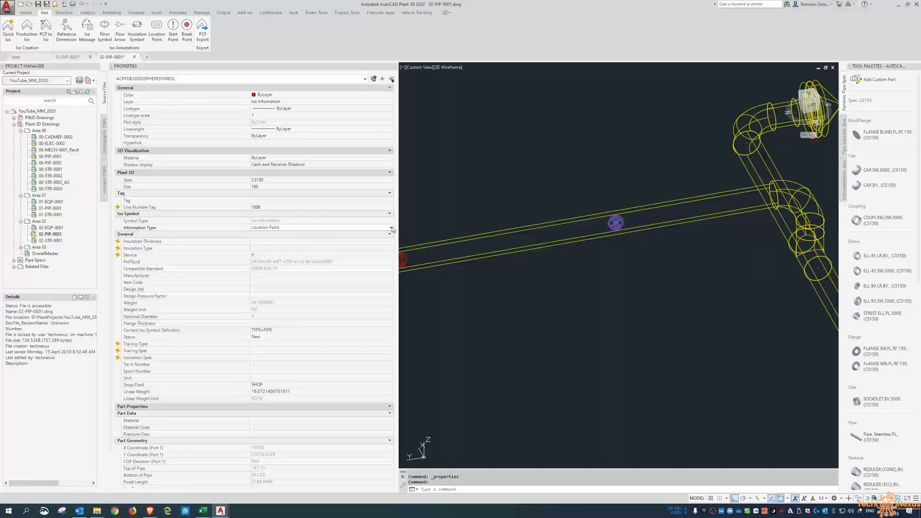
mouse_move(481, 230)
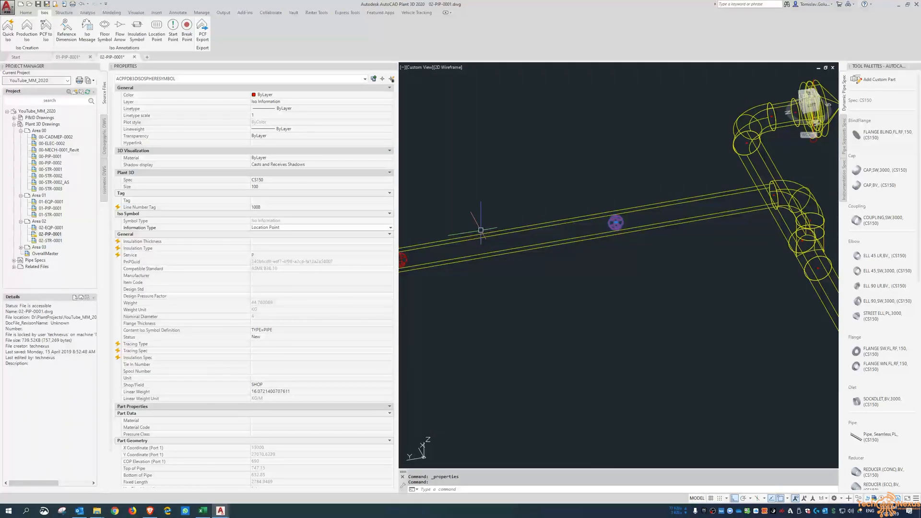
mouse_move(504, 199)
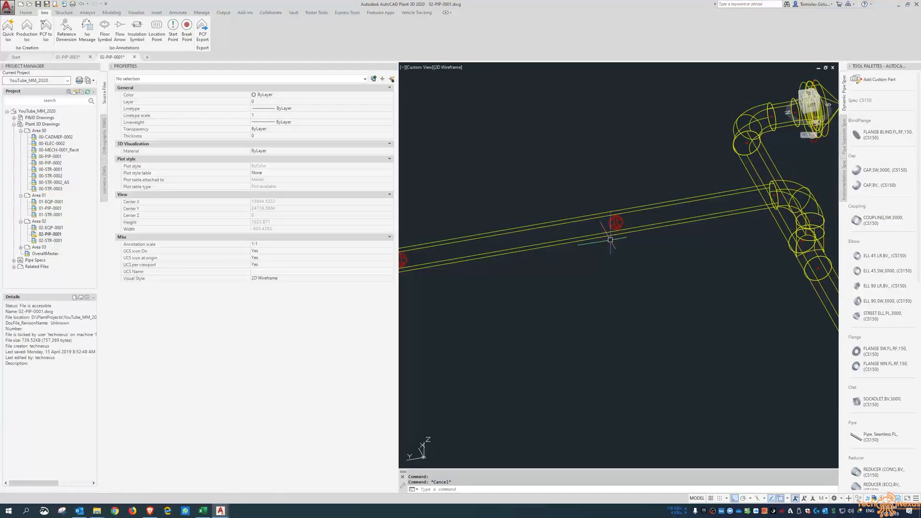
left_click(615, 223)
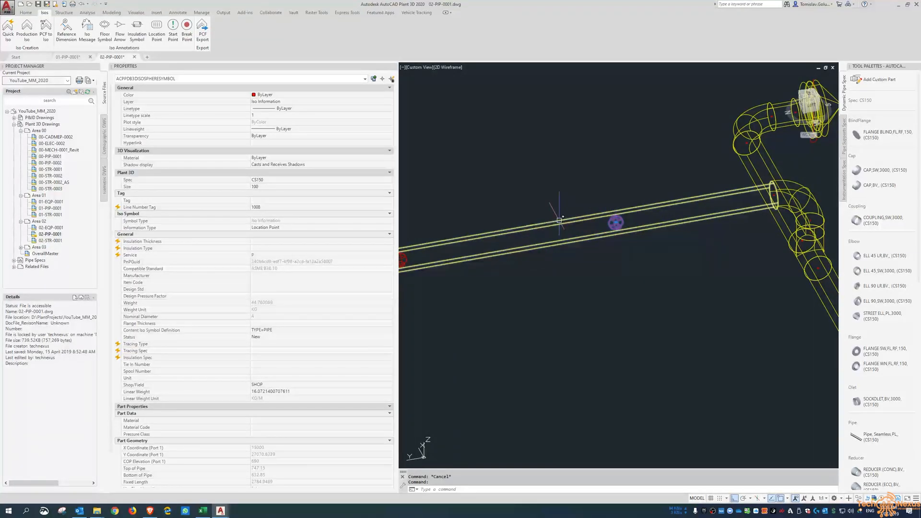
mouse_move(592, 294)
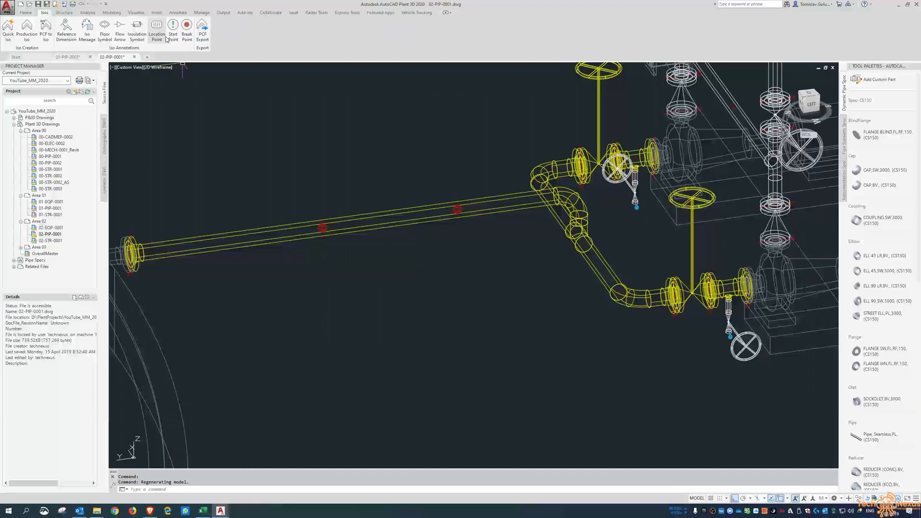
mouse_move(156, 26)
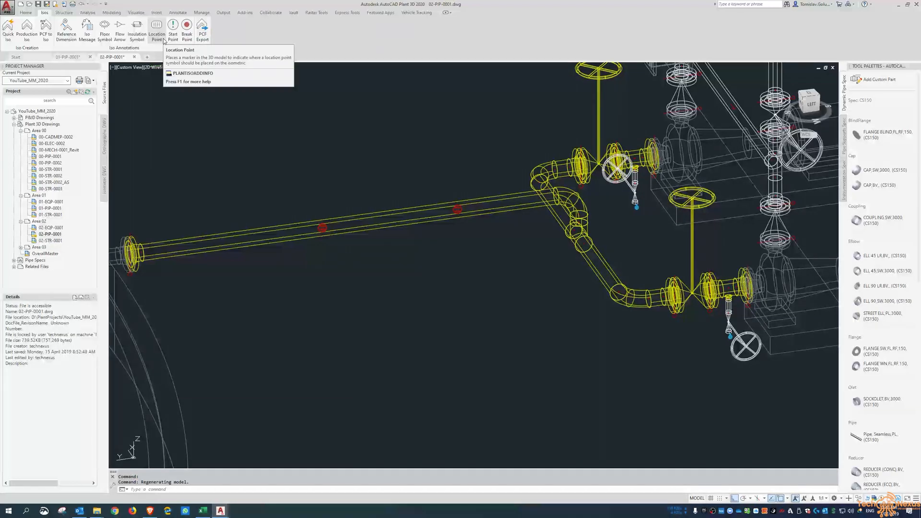
mouse_move(386, 217)
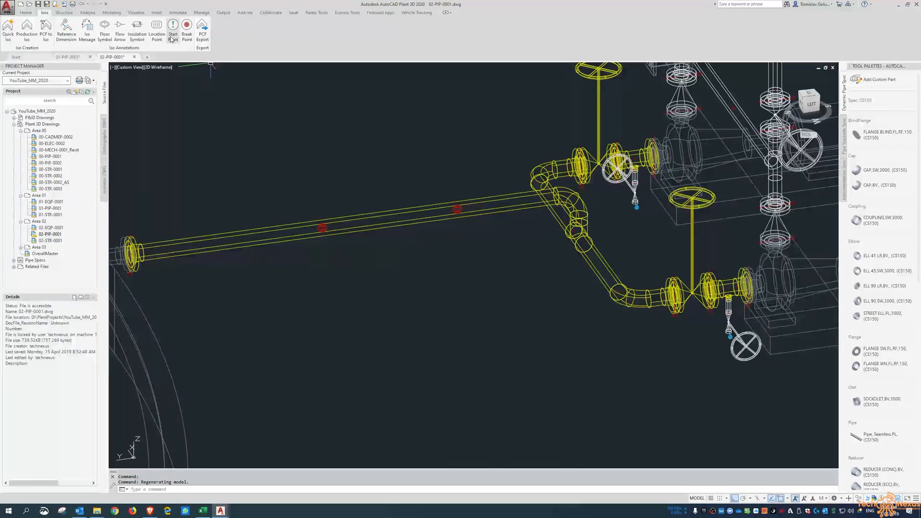
mouse_move(173, 26)
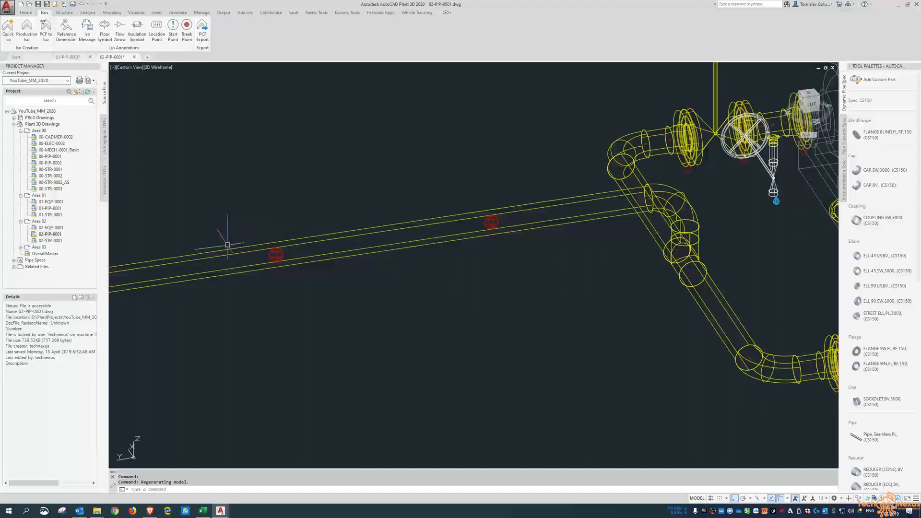
mouse_move(347, 216)
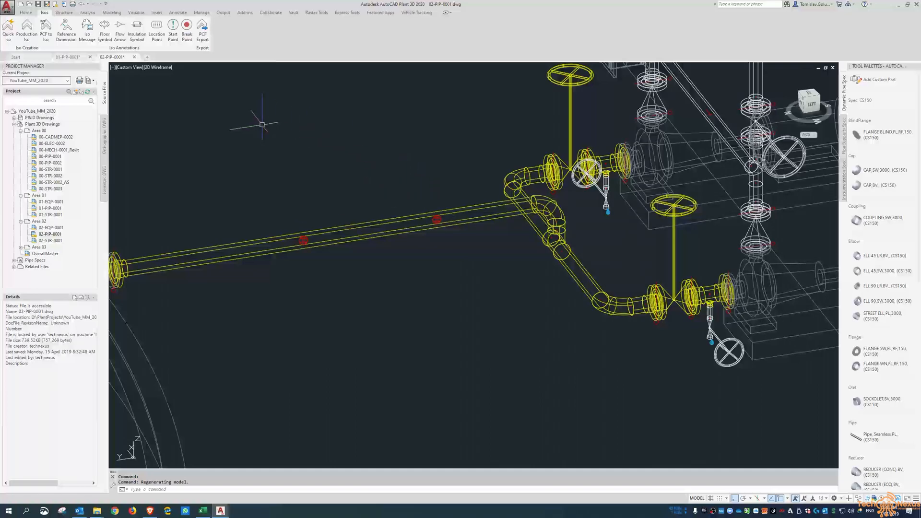
mouse_move(275, 128)
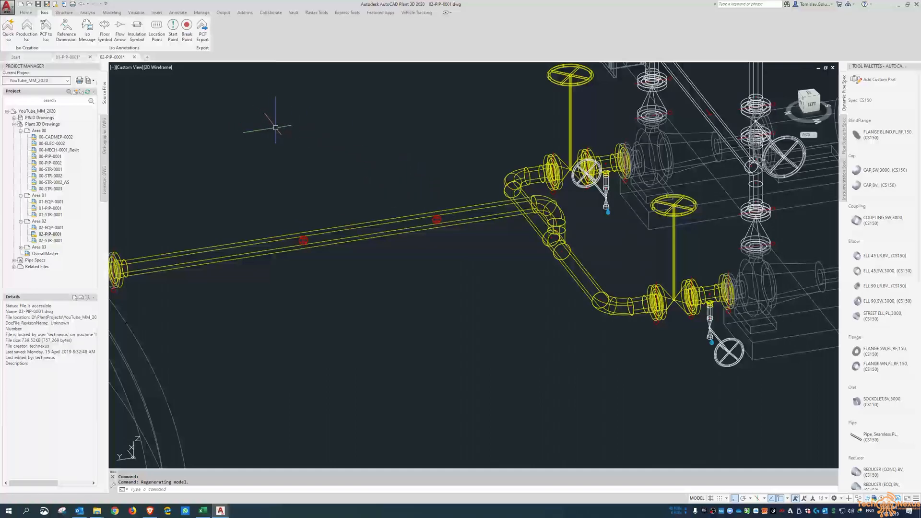